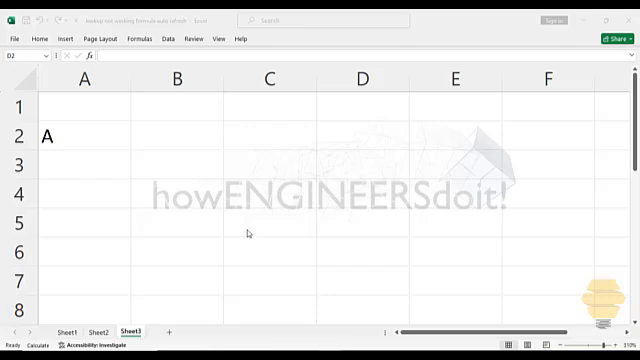
- Review Sheet1's A+B table and Sheet3, ending on Sheet2's letters A–E with values
{"action": "left_click", "coordinate": [66, 332]}
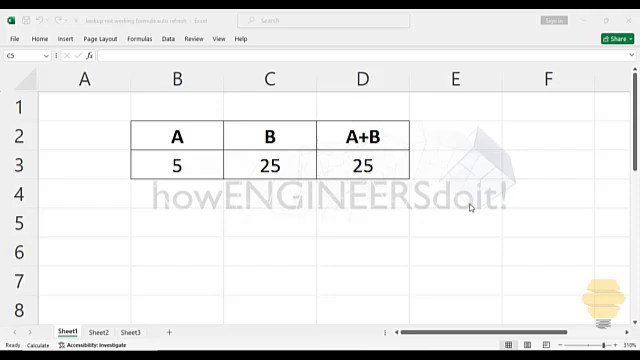
{"action": "left_click", "coordinate": [131, 332]}
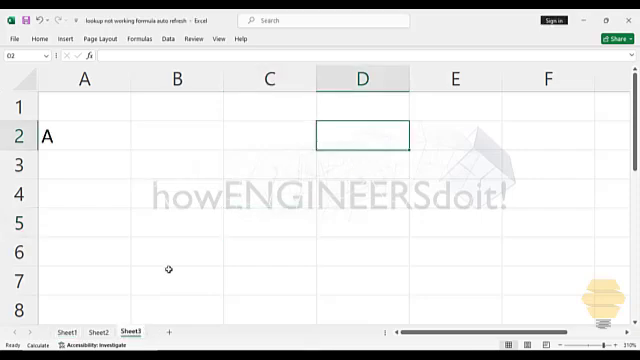
{"action": "mouse_move", "coordinate": [115, 294]}
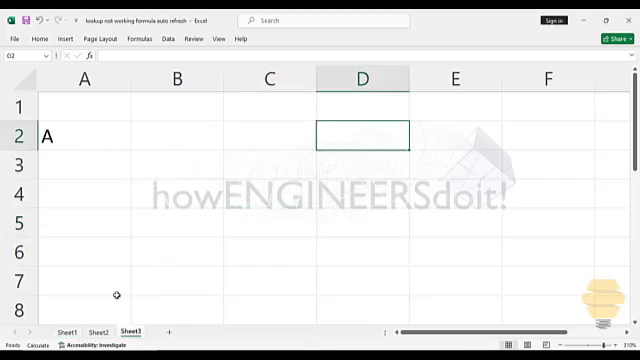
{"action": "left_click", "coordinate": [98, 331]}
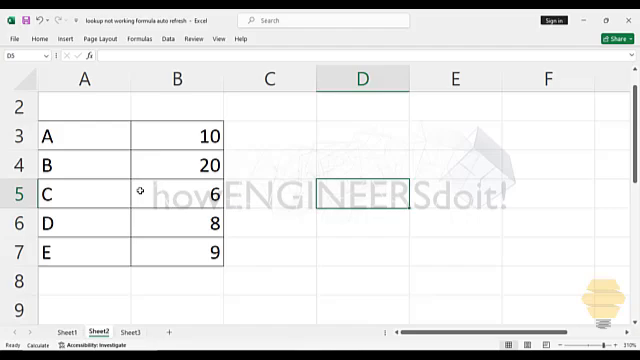
{"action": "mouse_move", "coordinate": [150, 142]}
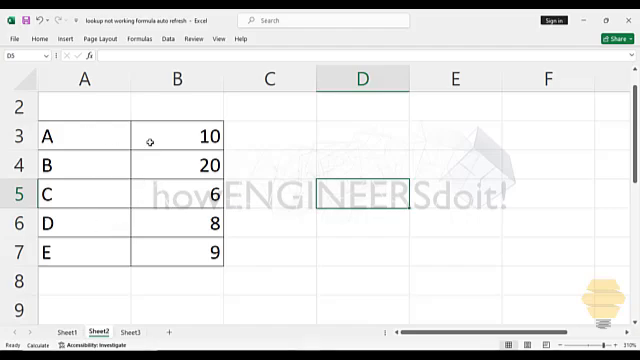
- Enter =XLOOKUP(A2,Sheet2!A:A,Sheet2!B:B,"",0) in Sheet3 B2, returning 10
{"action": "left_click", "coordinate": [130, 328]}
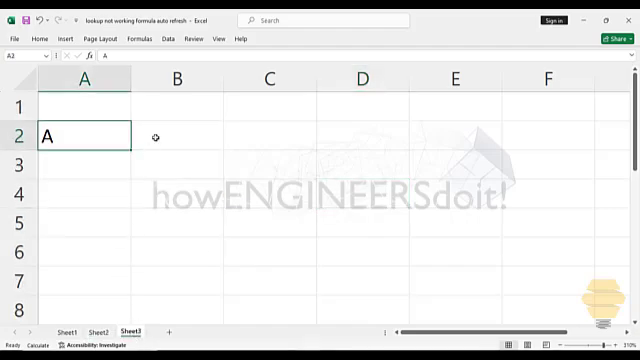
{"action": "type", "text": "=xlook"}
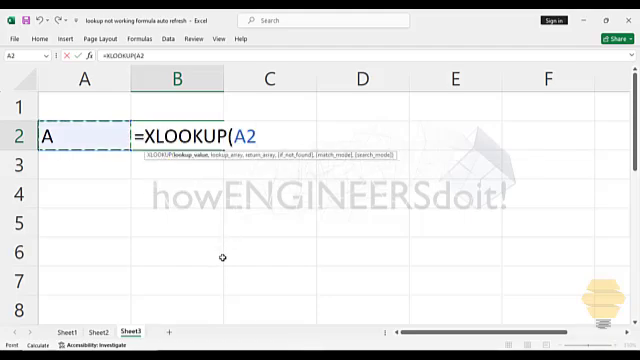
{"action": "left_click", "coordinate": [94, 328]}
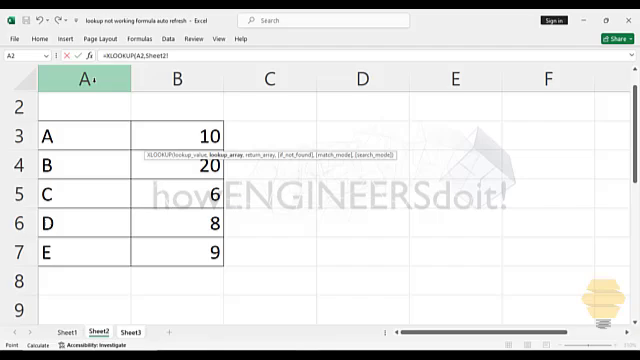
{"action": "left_click", "coordinate": [188, 76]}
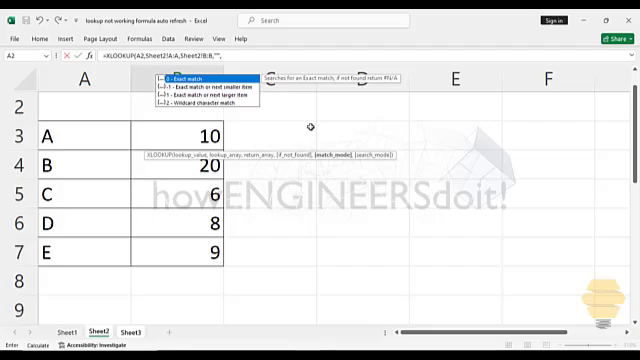
{"action": "left_click", "coordinate": [128, 327]}
{"action": "type", "text": "0,)"}
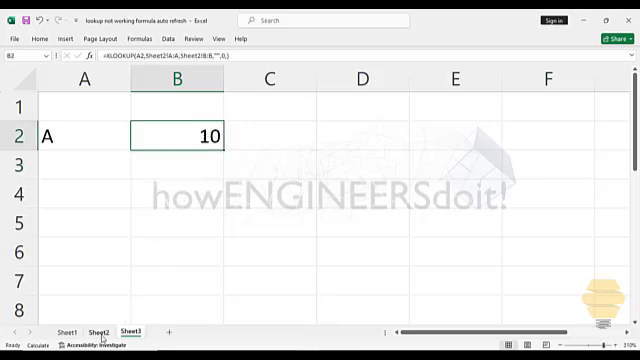
- Set Sheet2's value for A to 15 and check Sheet3 B2 still shows 10
{"action": "left_click", "coordinate": [95, 331]}
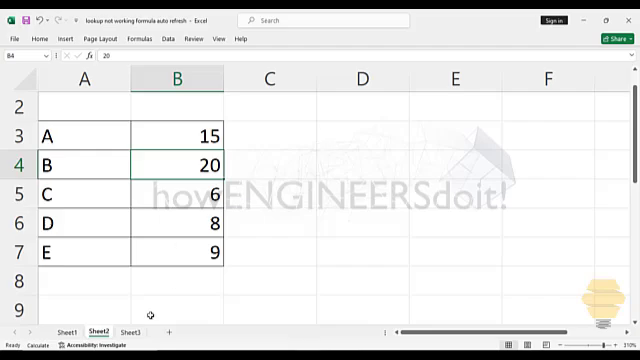
{"action": "left_click", "coordinate": [135, 330]}
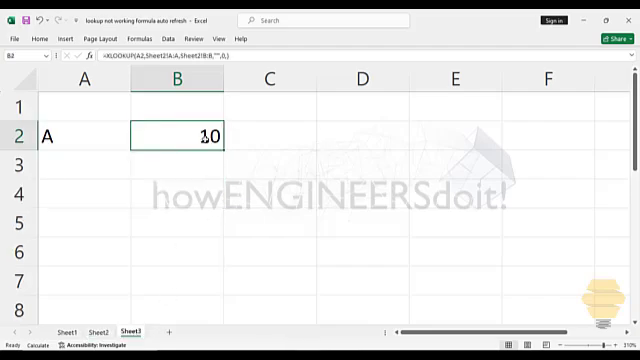
{"action": "mouse_move", "coordinate": [275, 143]}
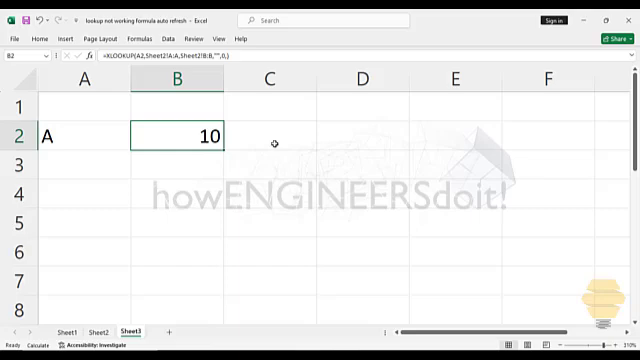
{"action": "left_click", "coordinate": [273, 135]}
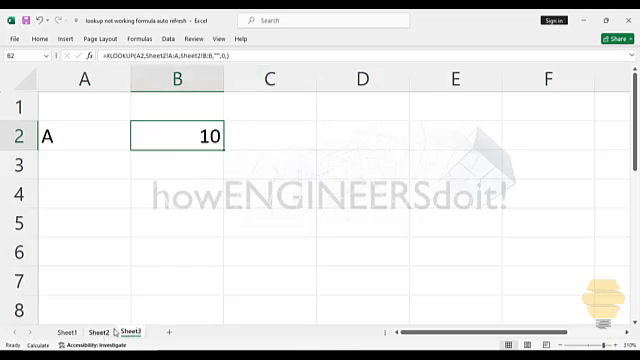
{"action": "mouse_move", "coordinate": [185, 151]}
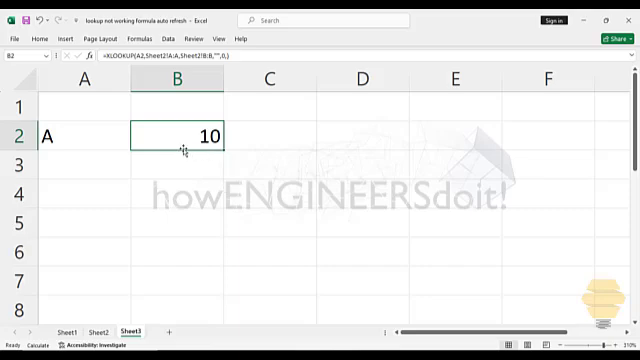
{"action": "mouse_move", "coordinate": [85, 340]}
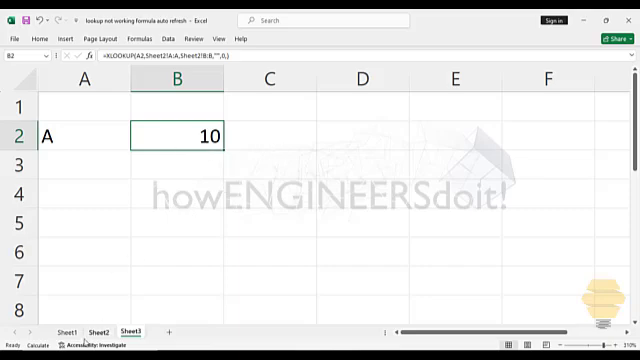
- Enter 30 for B on Sheet1 and select the A+B total, still 30
{"action": "left_click", "coordinate": [64, 331]}
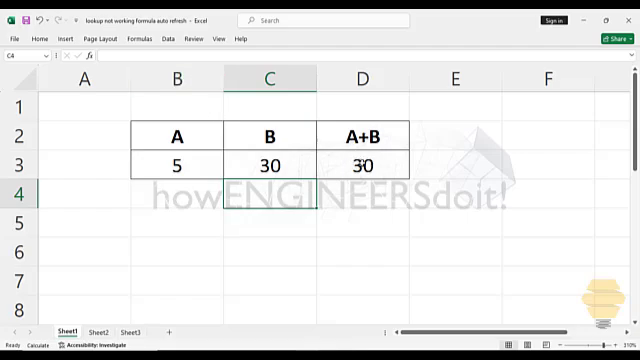
{"action": "left_click", "coordinate": [360, 163]}
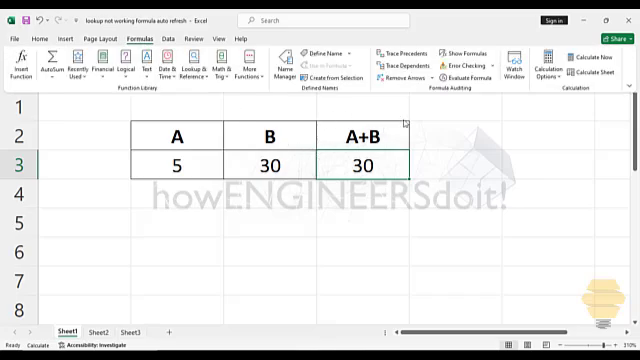
{"action": "mouse_move", "coordinate": [446, 73]}
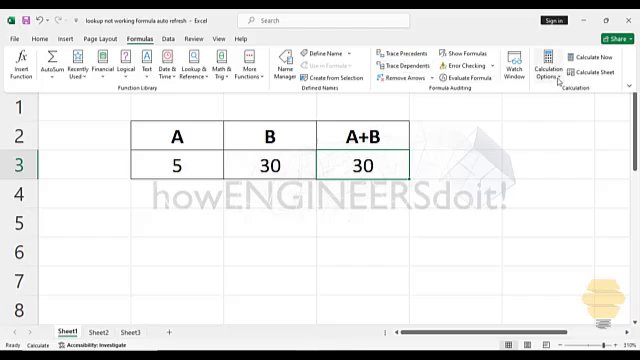
- Set Calculation Options to Automatic so the total reads 35, then view Sheet2
{"action": "left_click", "coordinate": [547, 69]}
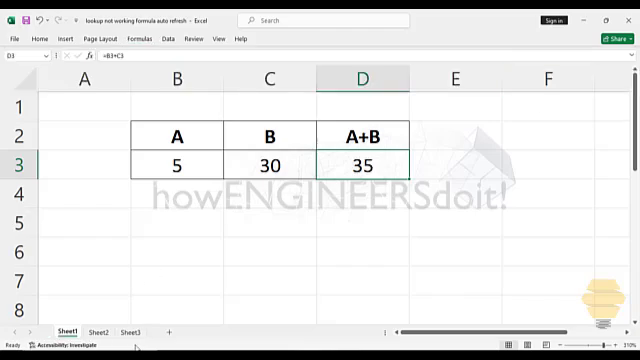
{"action": "left_click", "coordinate": [97, 331]}
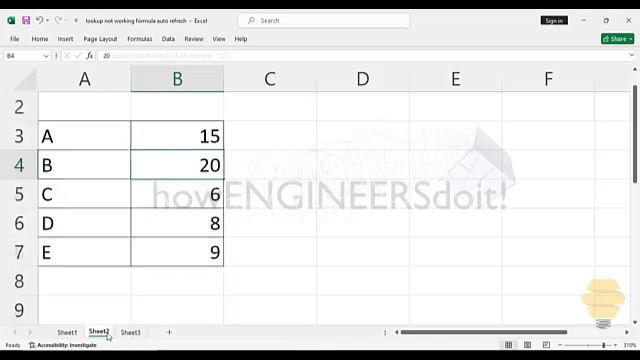